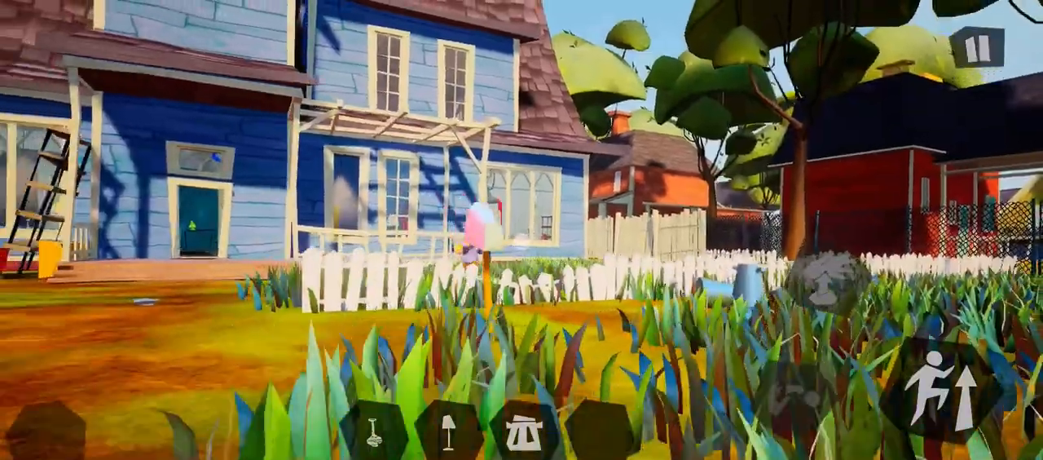
# - Walk forward across the grass into the blue house and a blue-walled room
pyautogui.press('w')
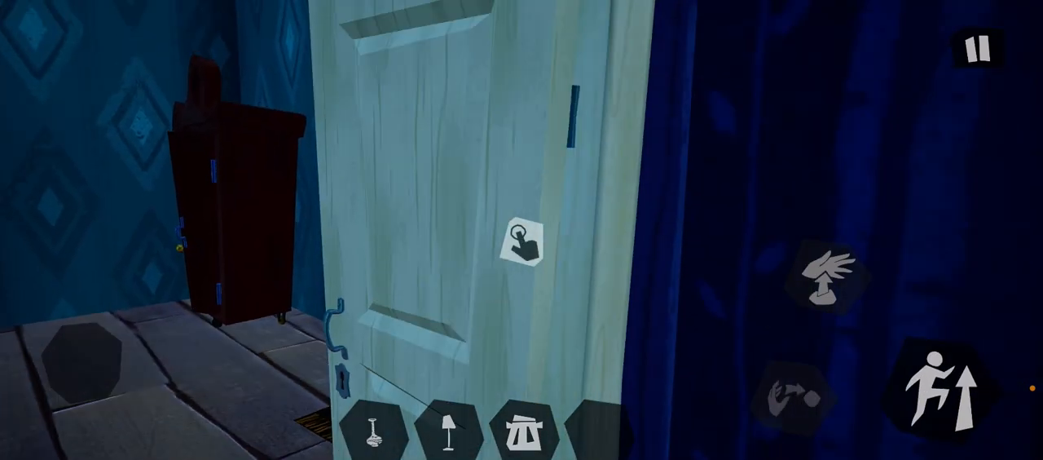
# - Open the pale door to reveal the blue-rugged room and its framed picture
pyautogui.click(525, 244)
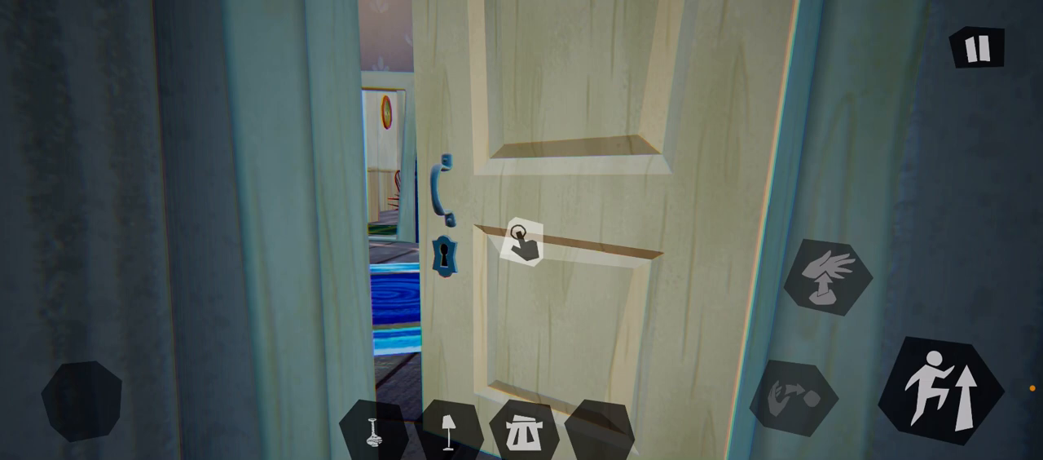
# - Pause the game from the top-right button to show the continue, restart, save-and-quit menu
pyautogui.click(522, 240)
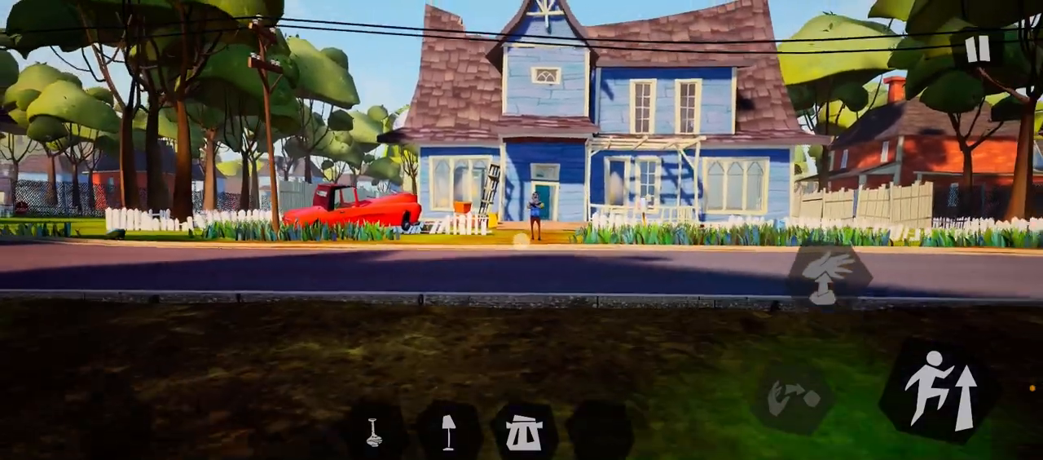
pyautogui.click(976, 47)
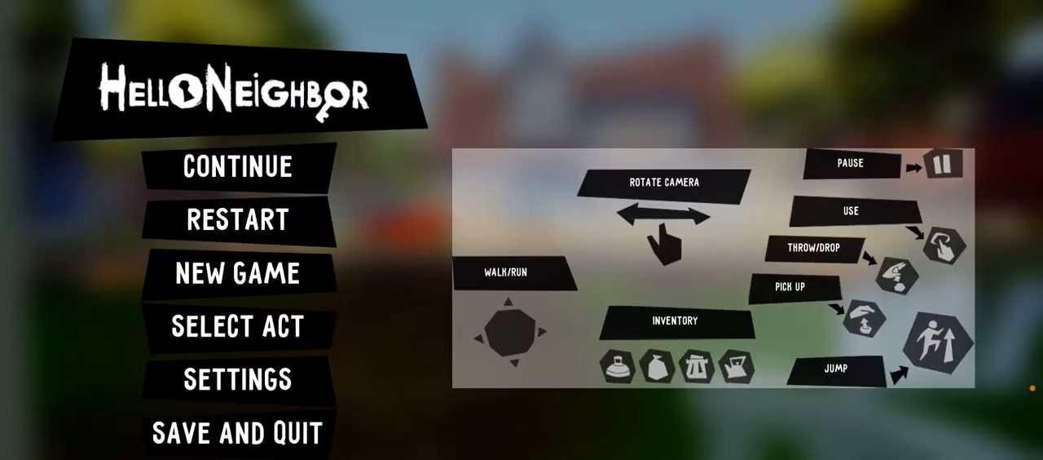